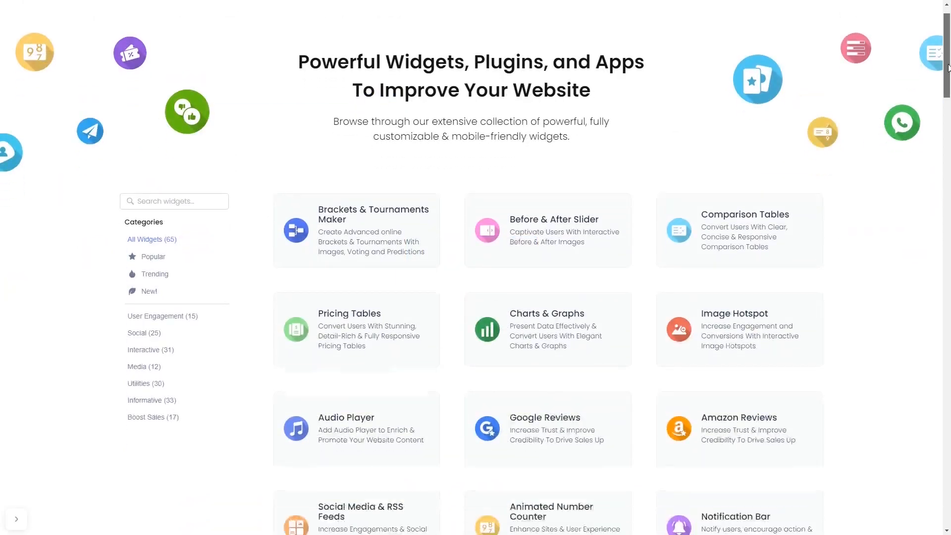
Scroll the Progress Circles product page and start creating a new Progress Circles widget
{"action": "scroll", "scroll_direction": "down", "scroll_amount": 3}
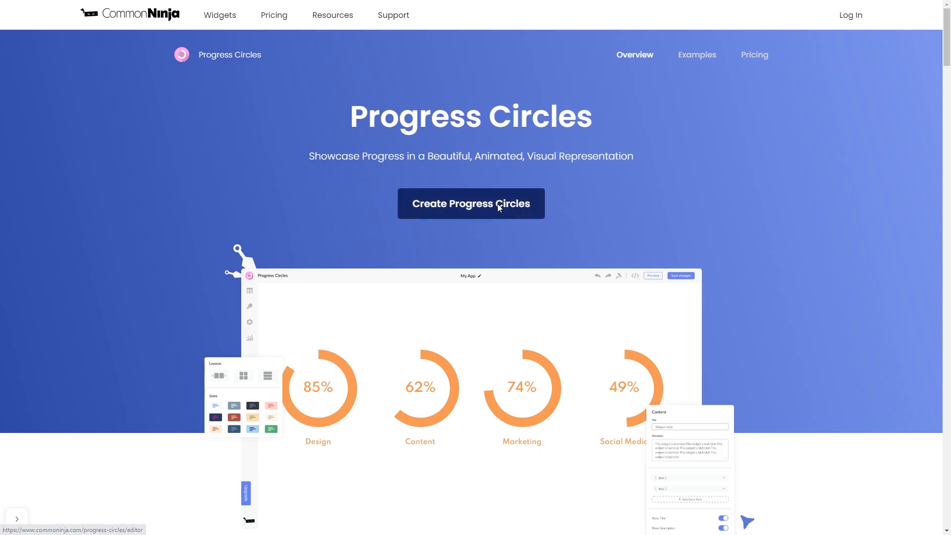
{"action": "left_click", "coordinate": [471, 204]}
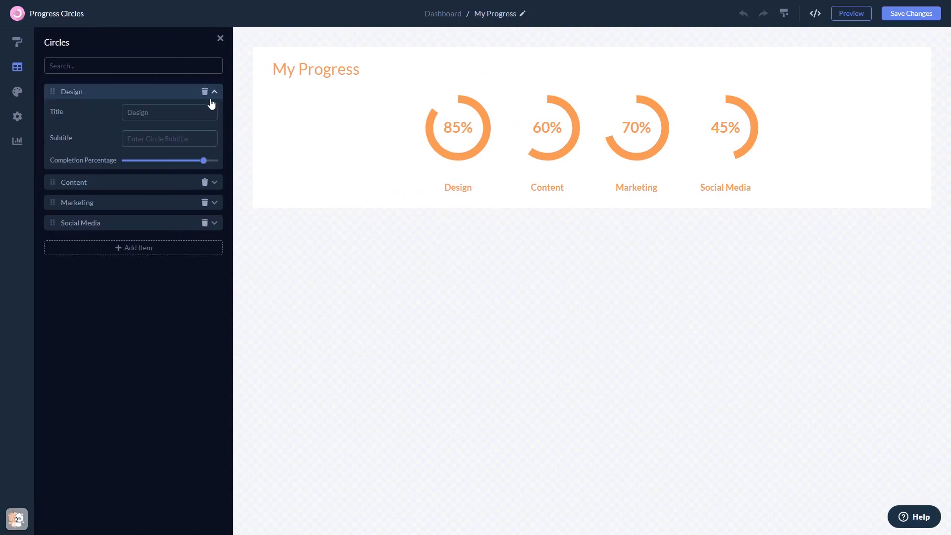
Set the Design circle to 42% and apply the orange skin with white text
{"action": "left_click_drag", "start_coordinate": [203, 160], "coordinate": [164, 160]}
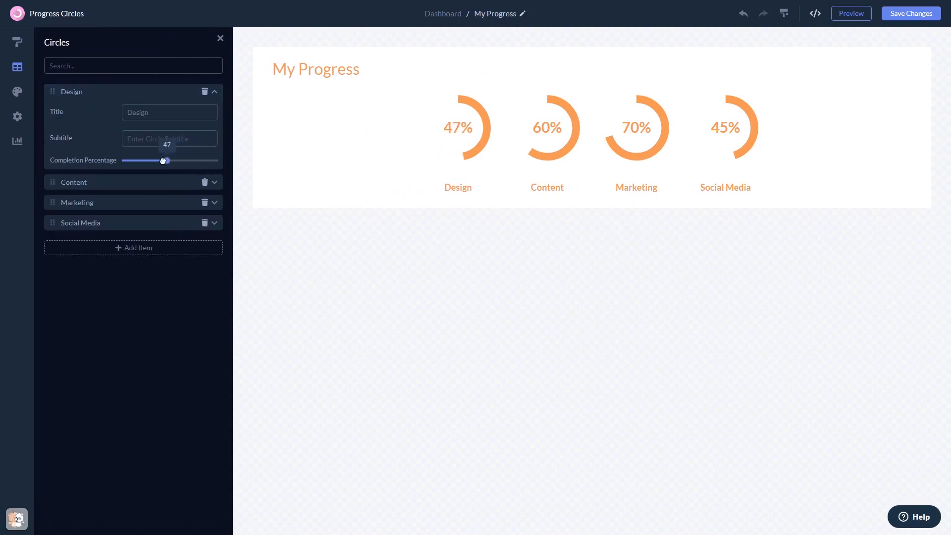
{"action": "left_click_drag", "start_coordinate": [165, 160], "coordinate": [162, 160]}
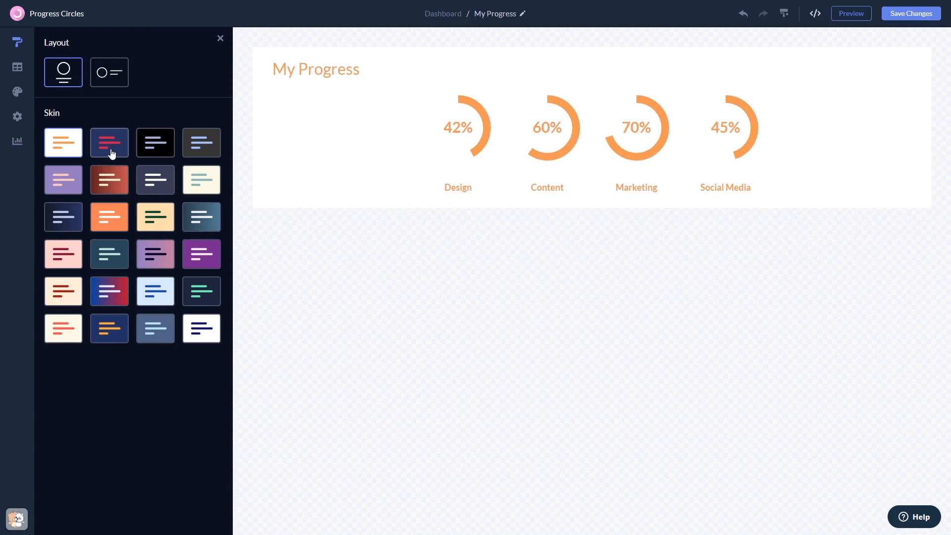
{"action": "left_click", "coordinate": [155, 180]}
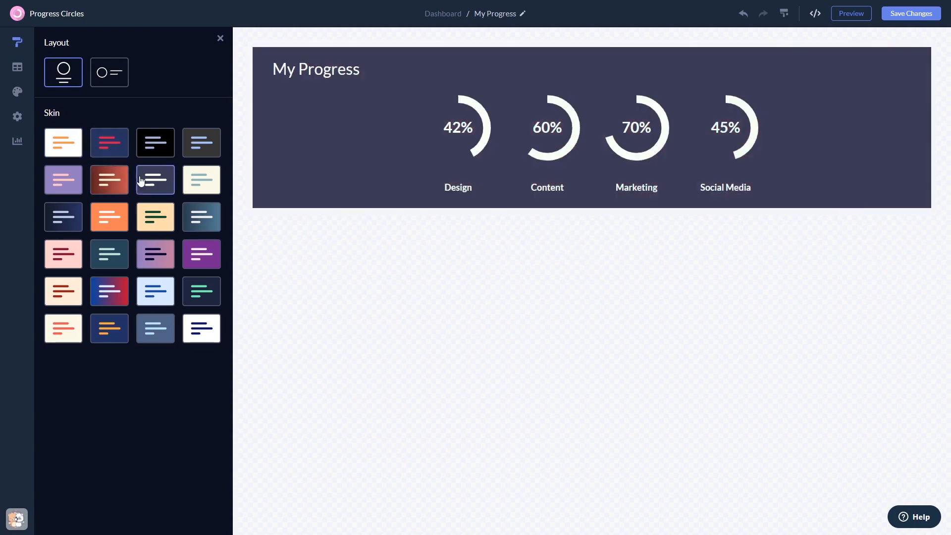
{"action": "left_click", "coordinate": [109, 217]}
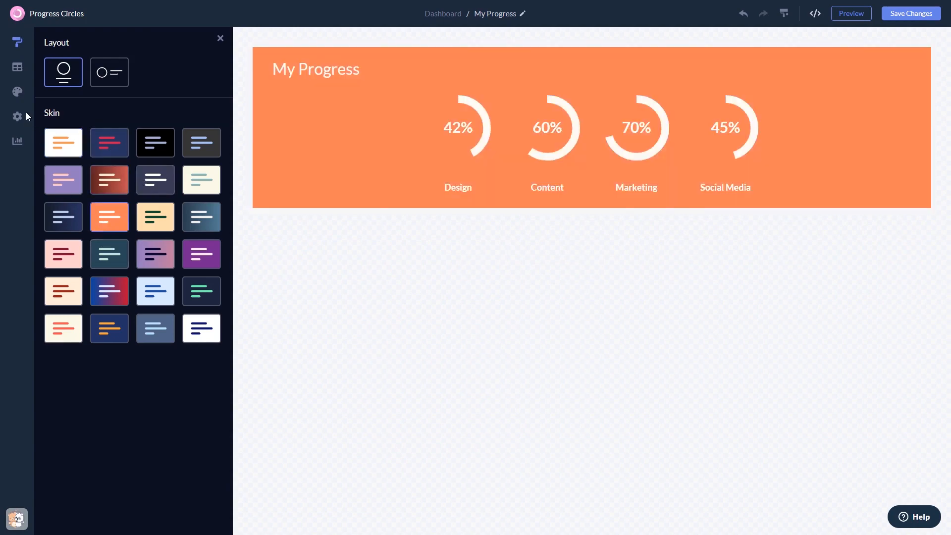
{"action": "left_click", "coordinate": [17, 92]}
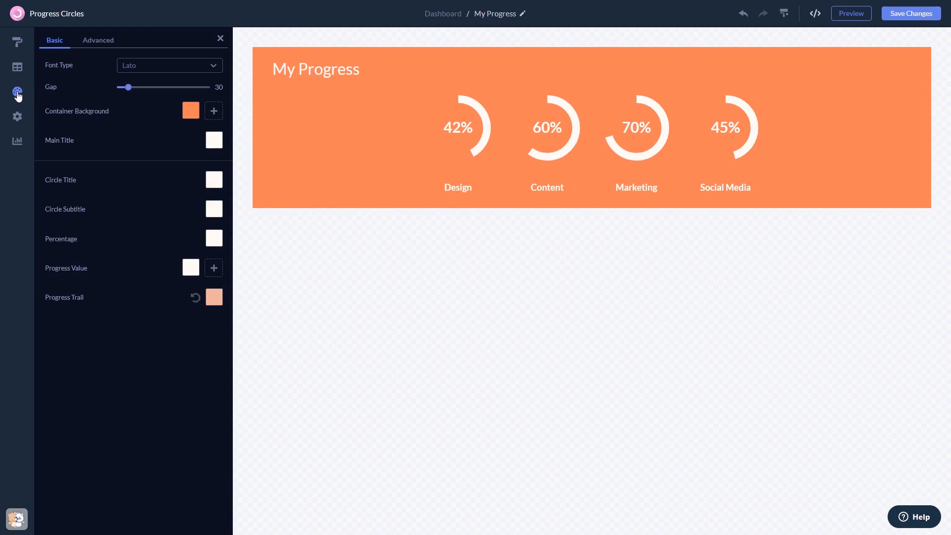
{"action": "mouse_move", "coordinate": [18, 117]}
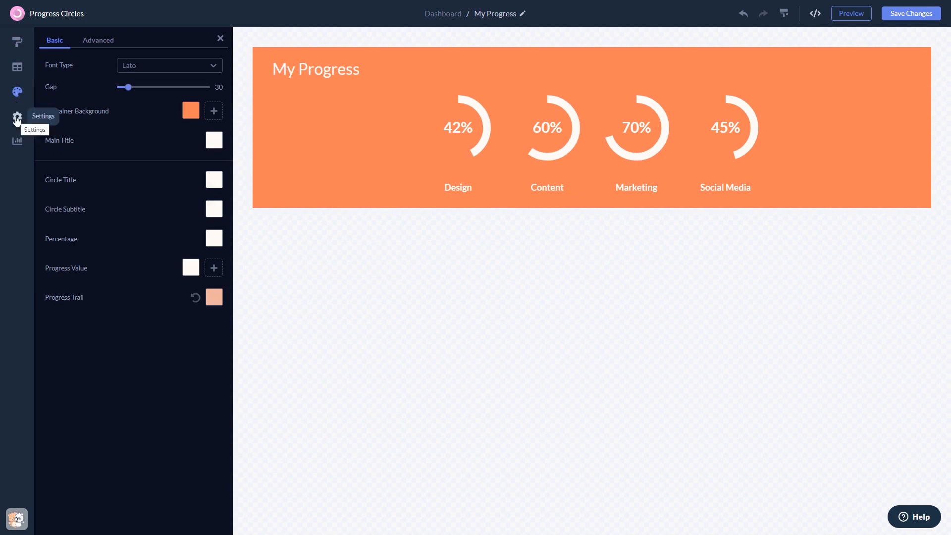
Open the widget's Visibility settings, showing progress trail and gradient effect off
{"action": "left_click", "coordinate": [17, 117]}
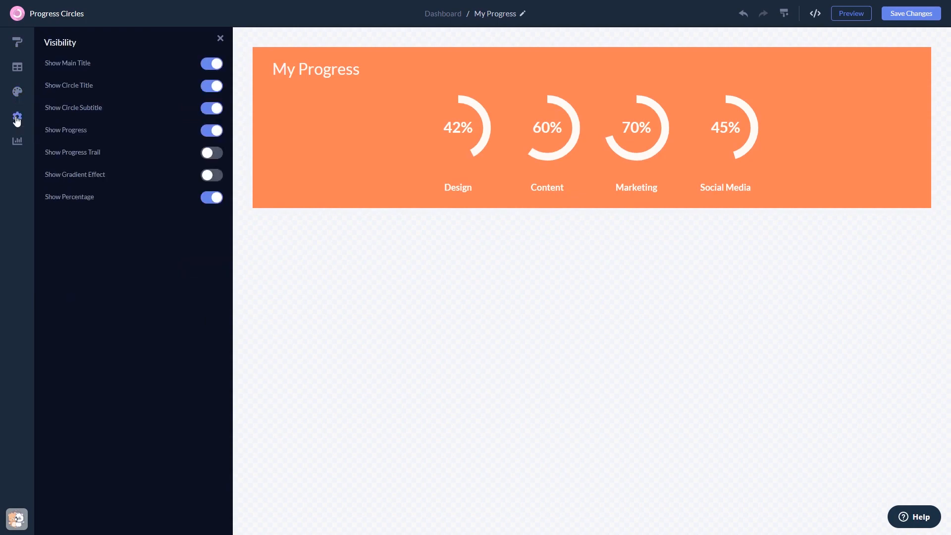
{"action": "mouse_move", "coordinate": [363, 205]}
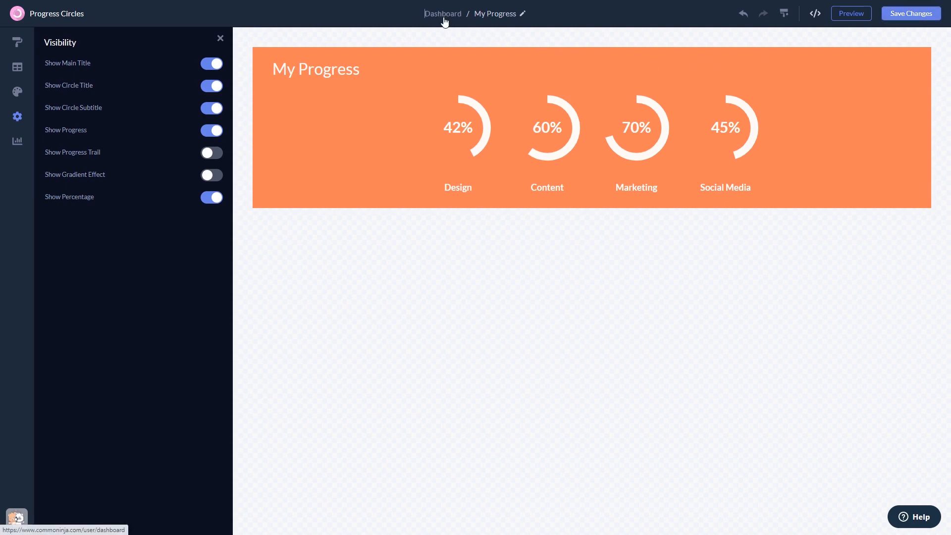
Show My Widget's installation code from the Dashboard, then close the dialog
{"action": "left_click", "coordinate": [442, 13]}
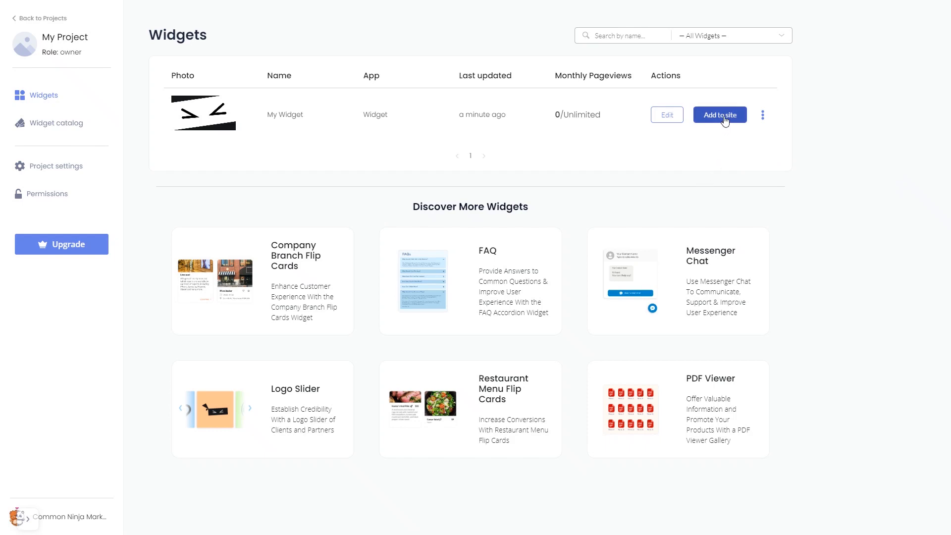
{"action": "left_click", "coordinate": [719, 114]}
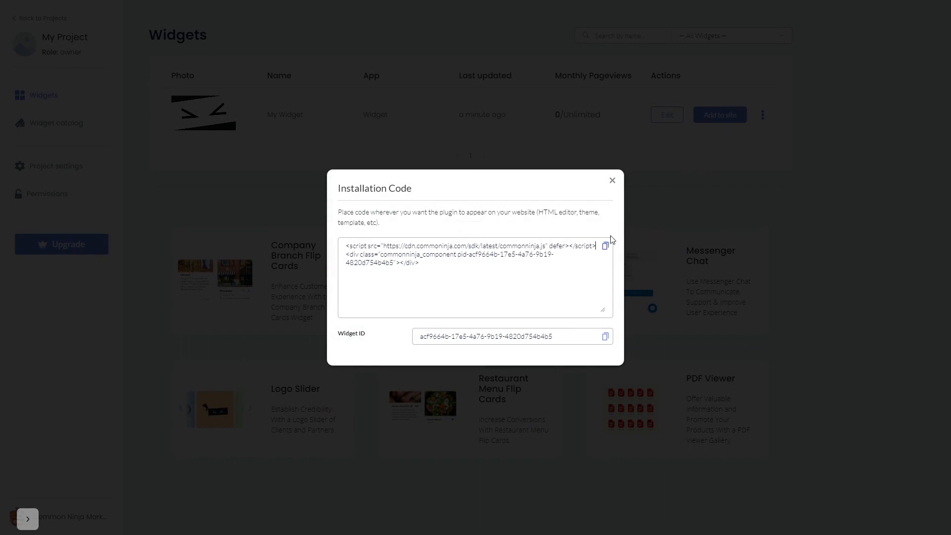
{"action": "mouse_move", "coordinate": [612, 180]}
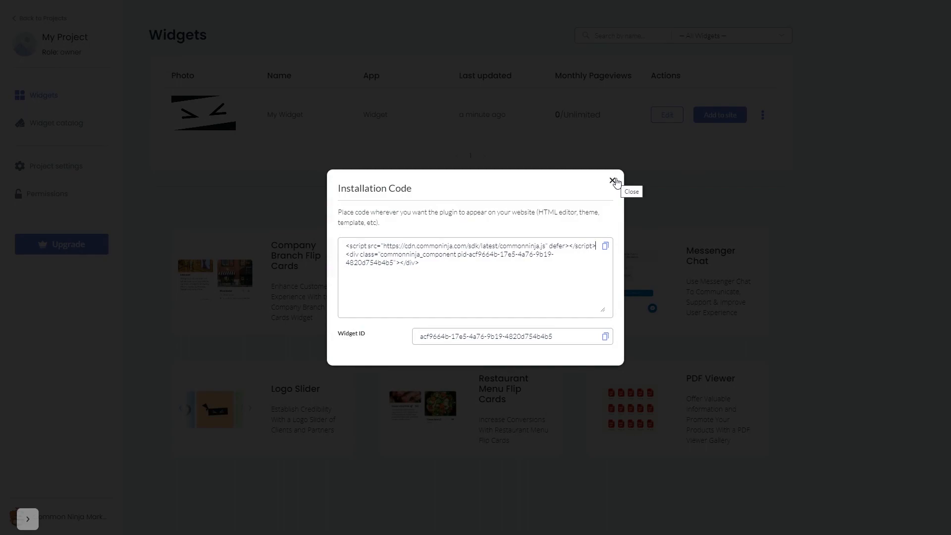
{"action": "left_click", "coordinate": [612, 180]}
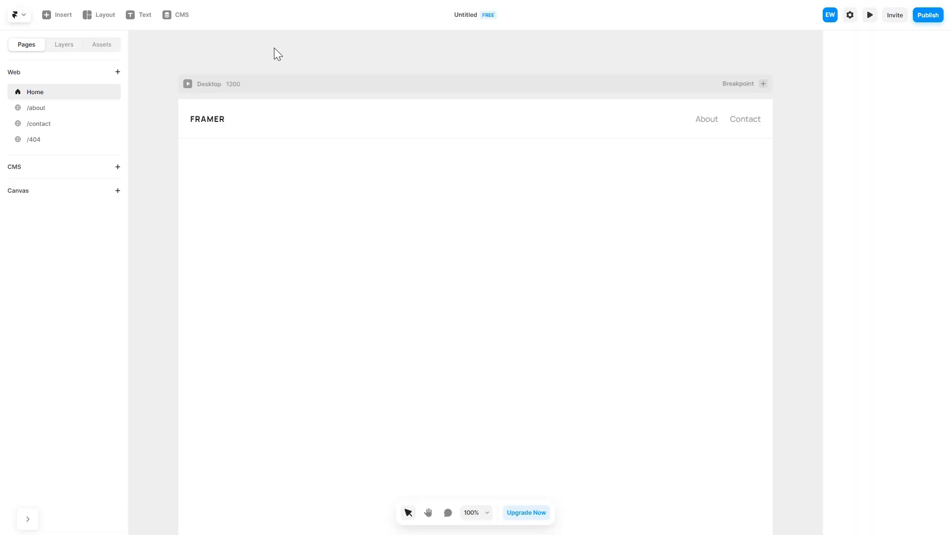
{"action": "mouse_move", "coordinate": [240, 59]}
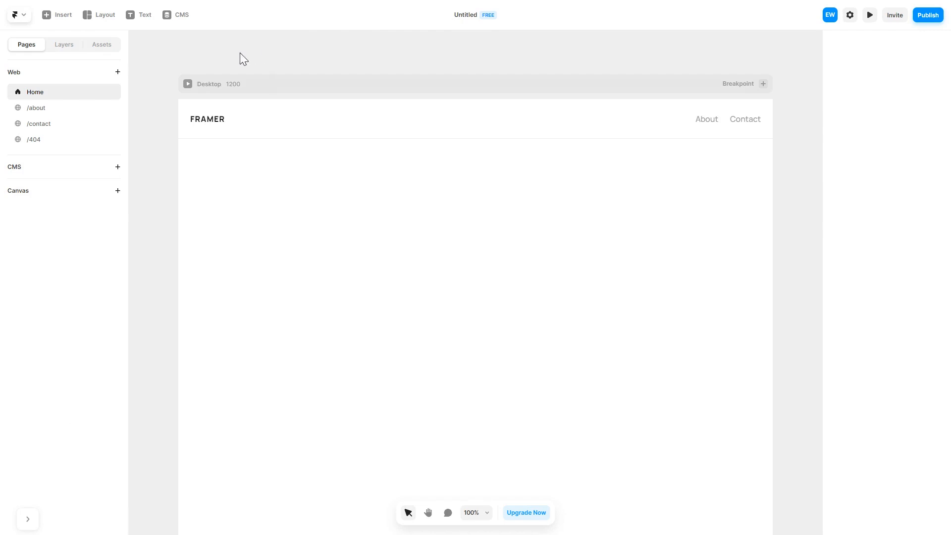
Insert an Embed component into the middle of the Home page
{"action": "left_click", "coordinate": [57, 15]}
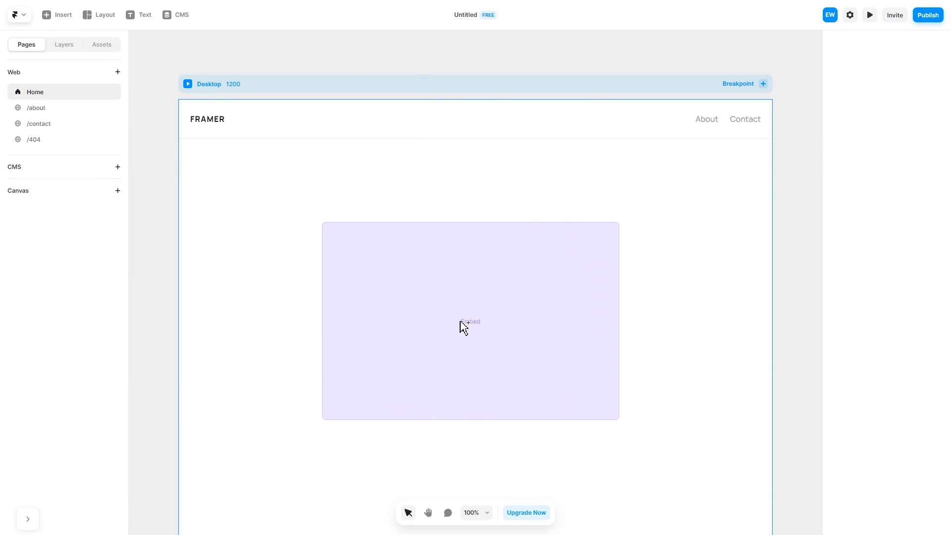
Change the selected embed block's Embed Type from URL to HTML
{"action": "left_click", "coordinate": [462, 326]}
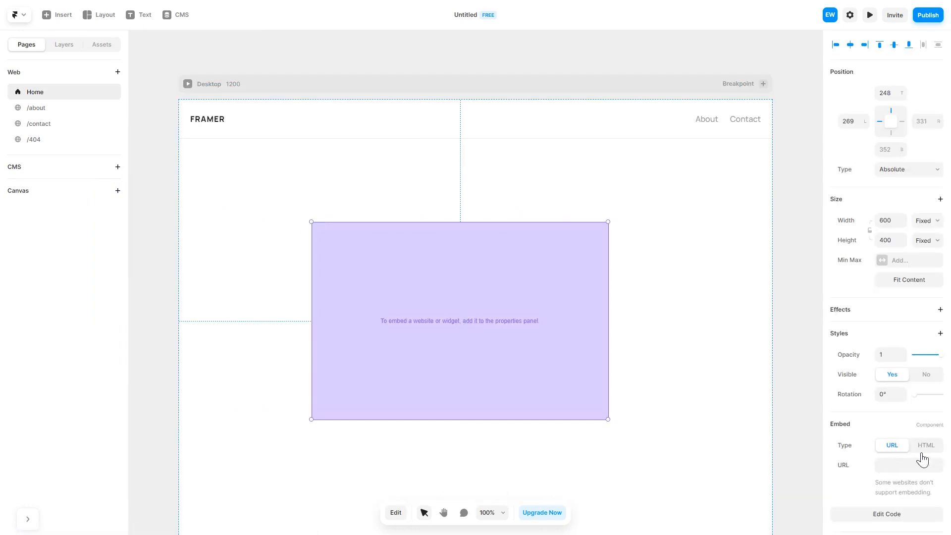
{"action": "left_click", "coordinate": [926, 445]}
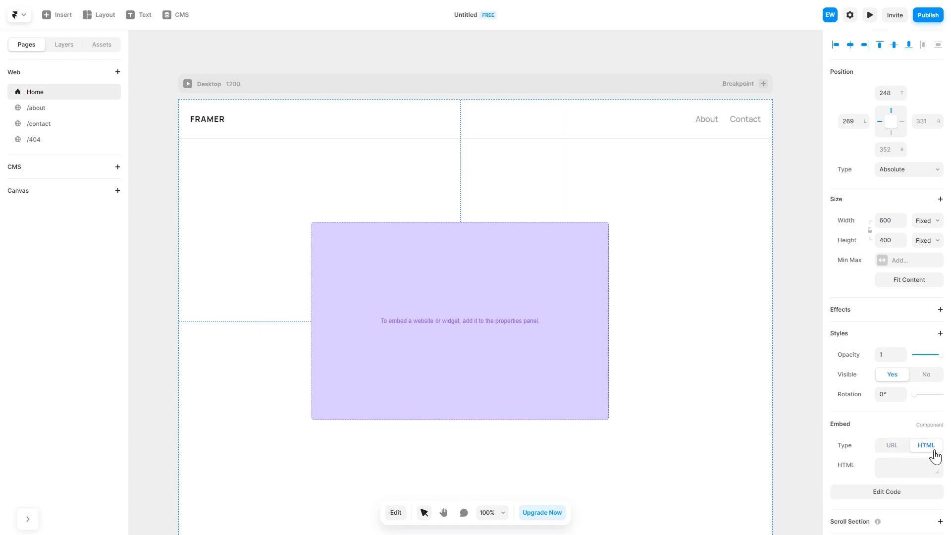